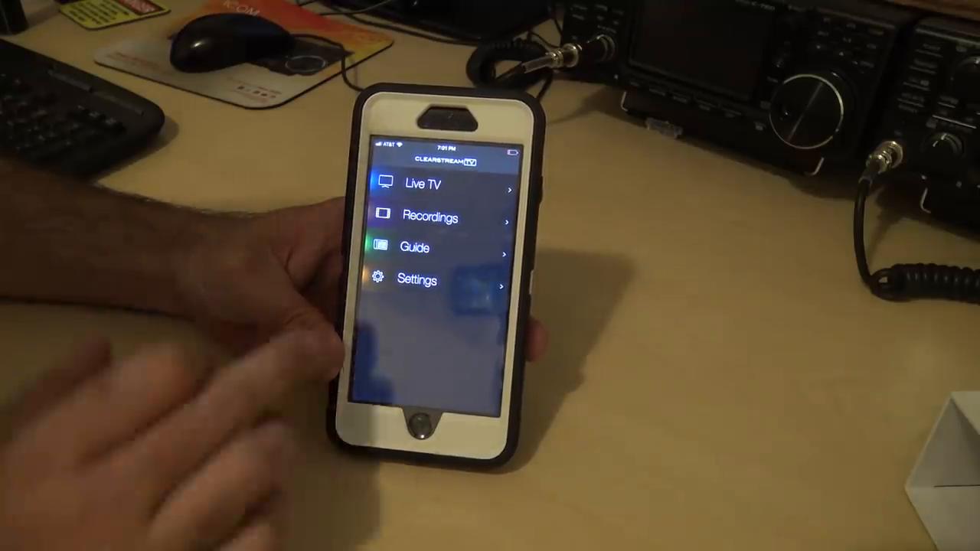
Step: View channel 25-1 WPBF's evening schedule in the Guide and start a program from it
click(416, 279)
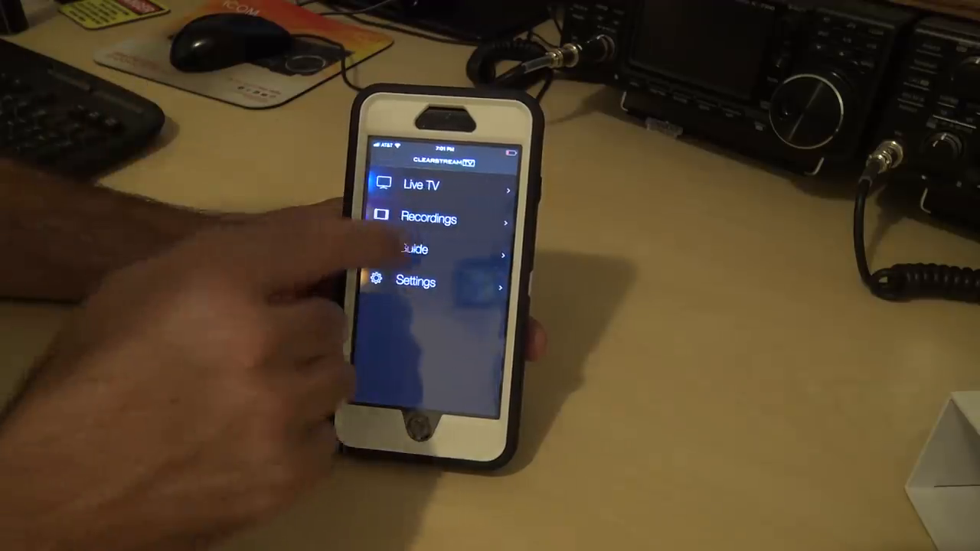
click(415, 249)
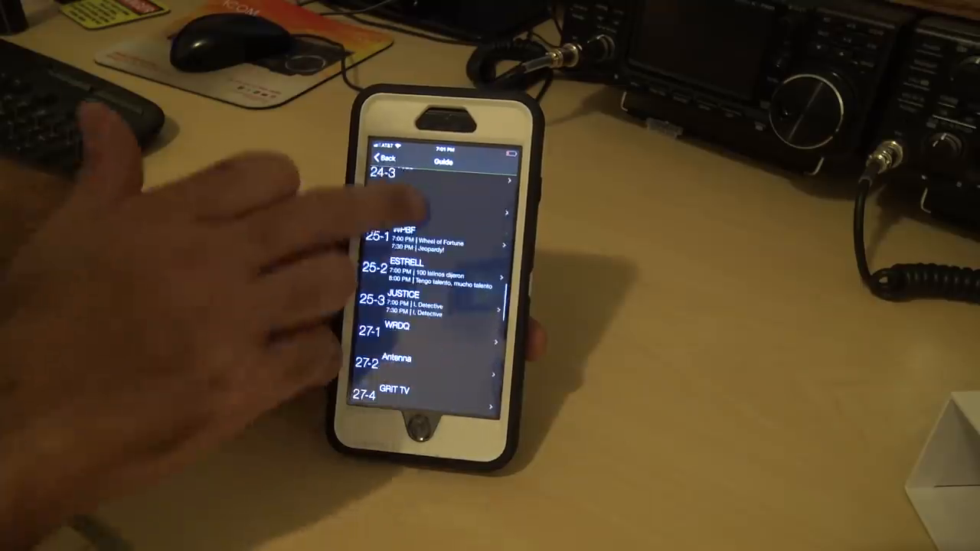
click(398, 238)
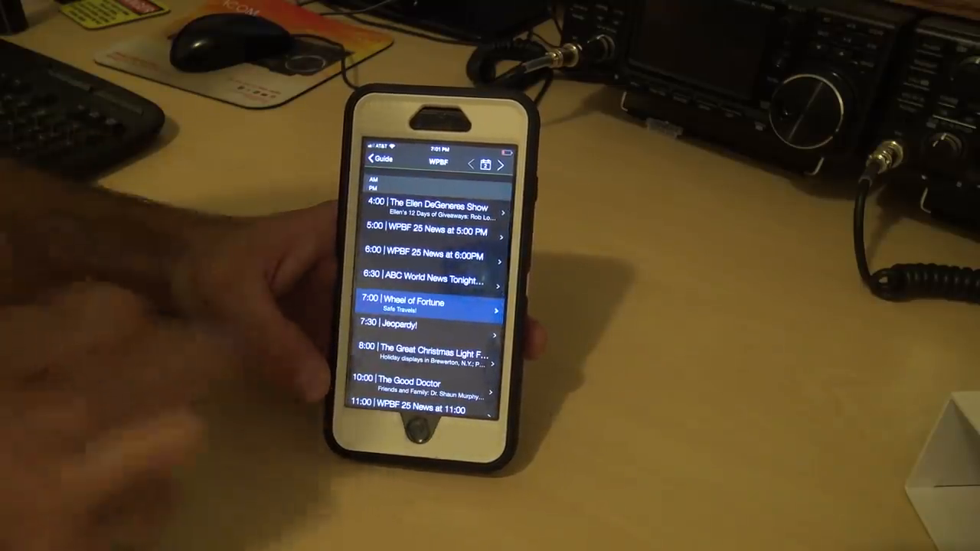
scroll(down, 3)
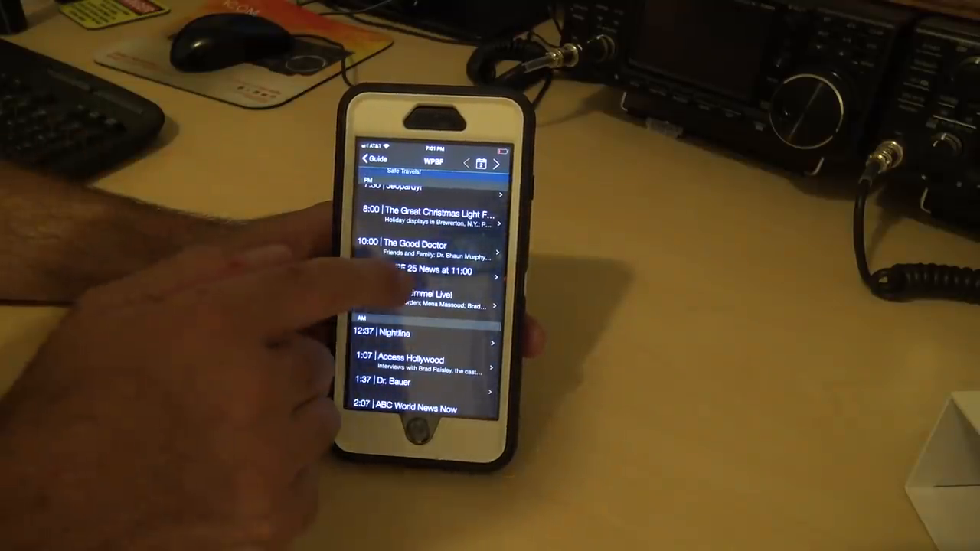
click(414, 297)
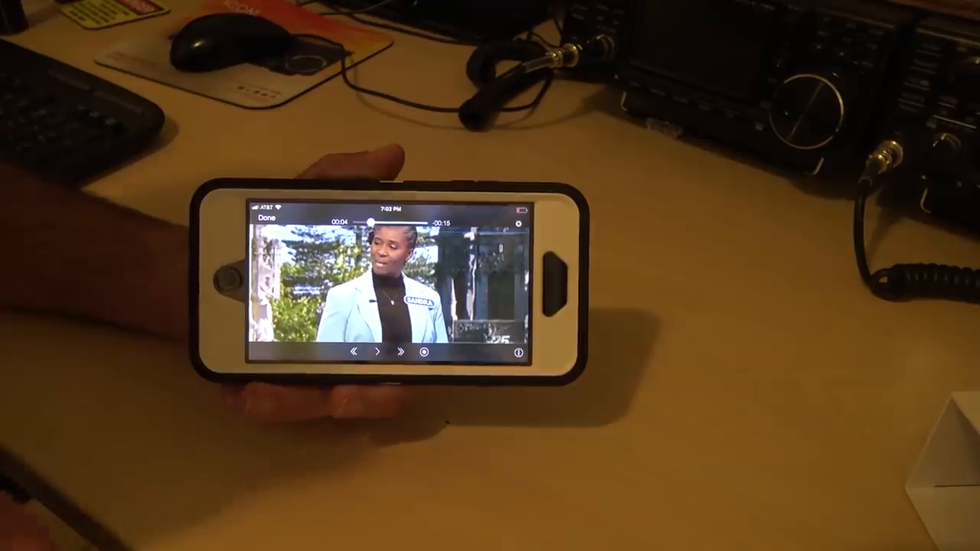
Step: Start playback of the recorded show from the player controls
click(376, 354)
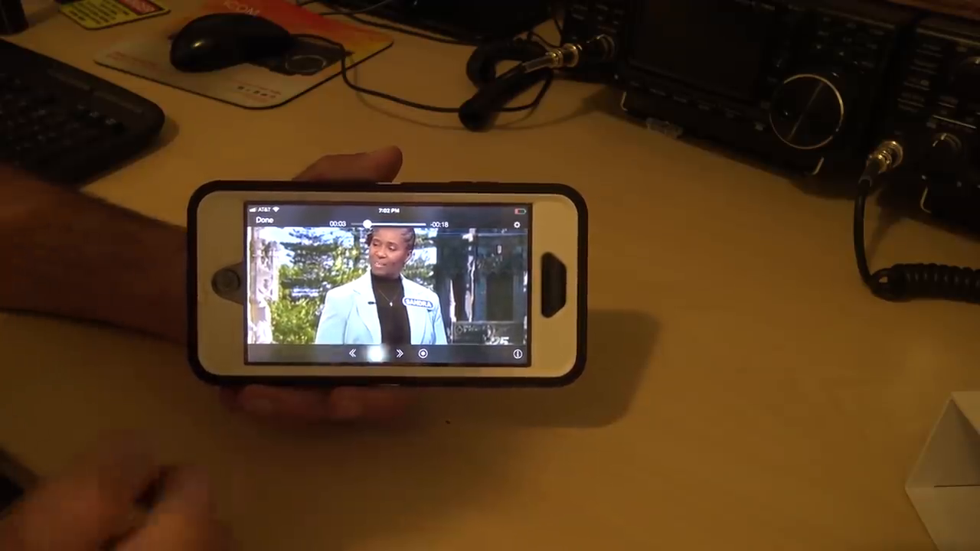
click(395, 356)
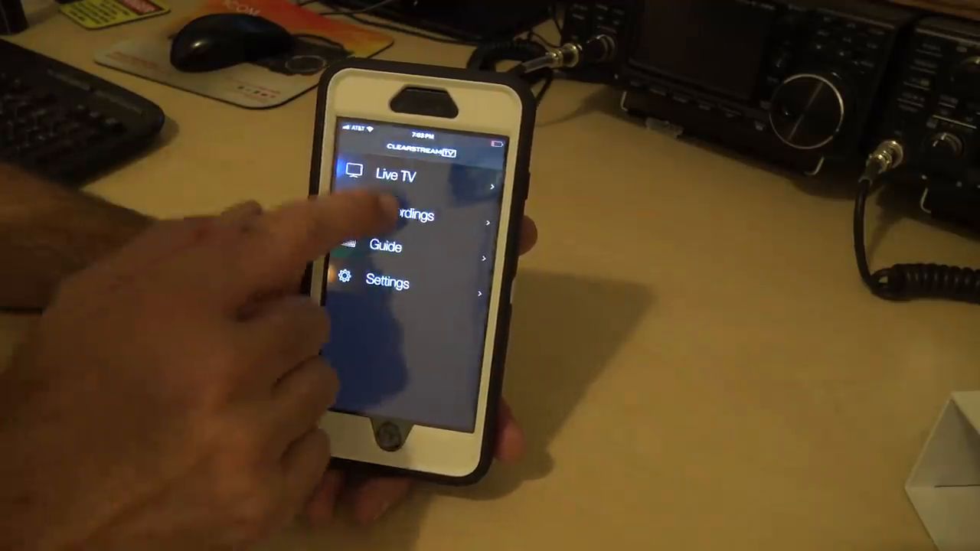
click(398, 215)
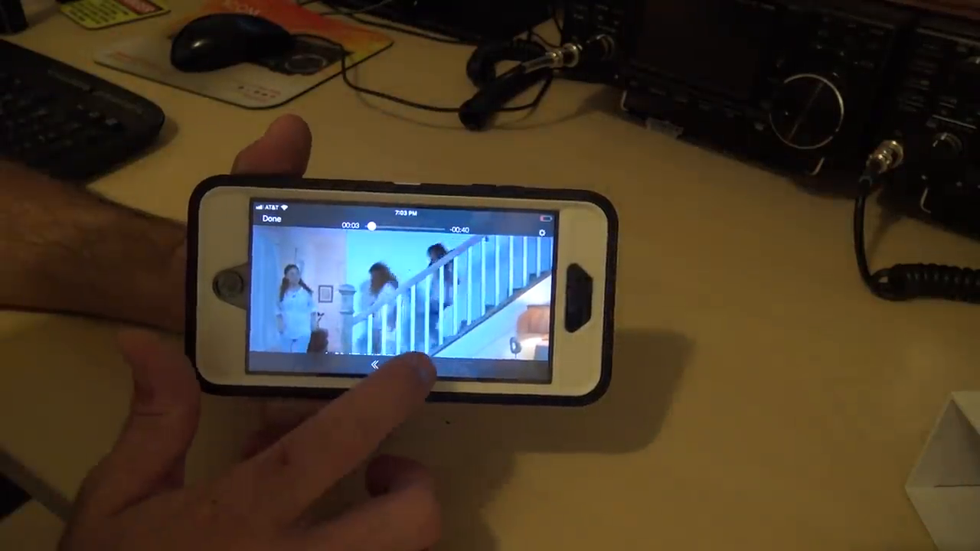
drag(372, 226, 436, 234)
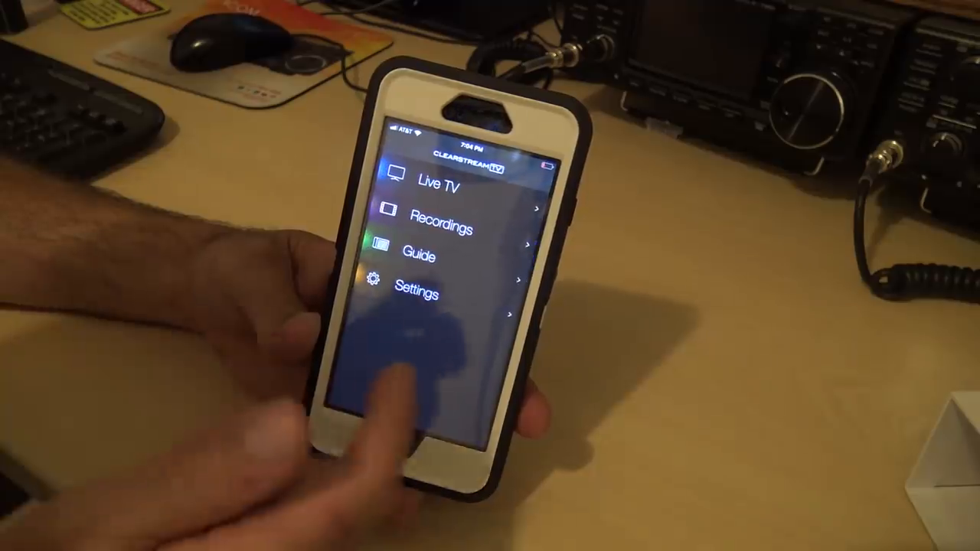
Step: Tune to live channel 56-1 ION from the Live TV channel list
click(418, 256)
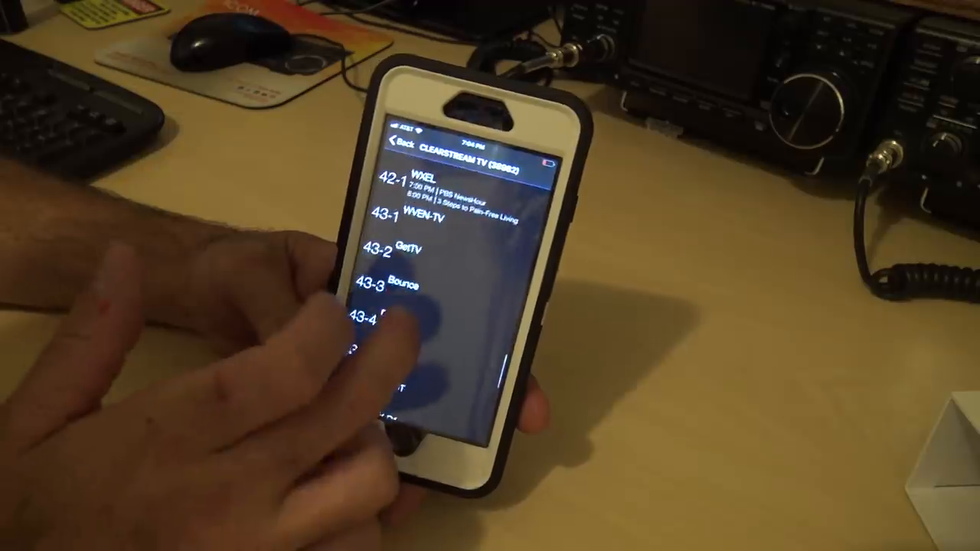
scroll(down, 3)
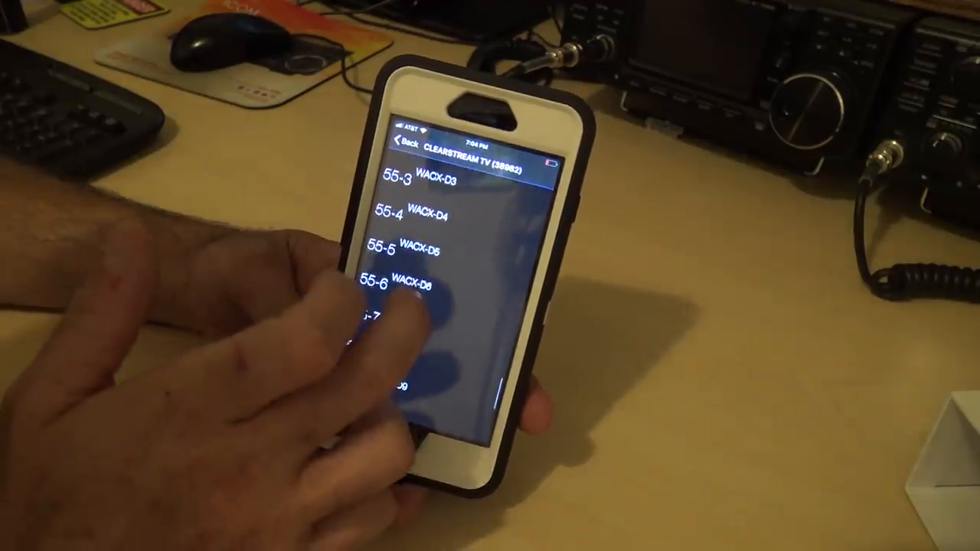
scroll(down, 3)
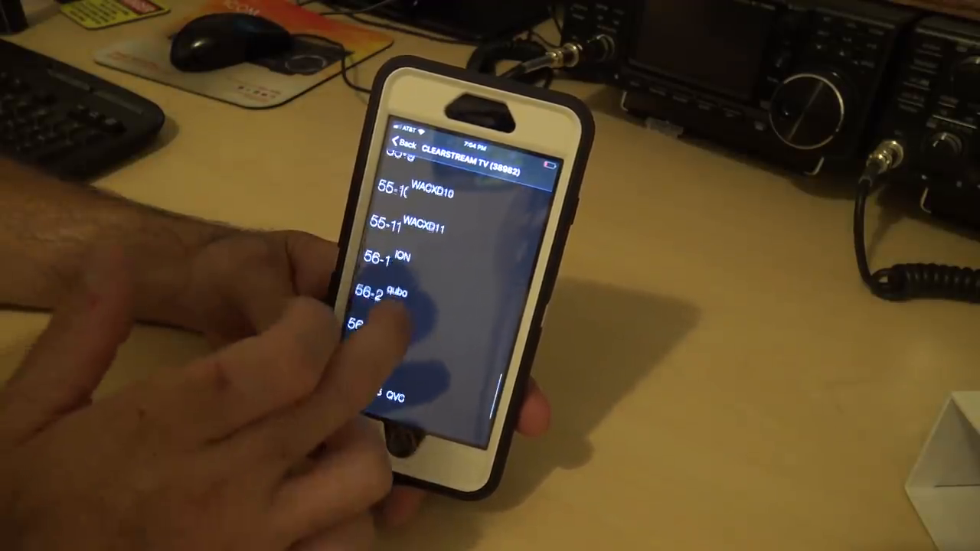
click(383, 320)
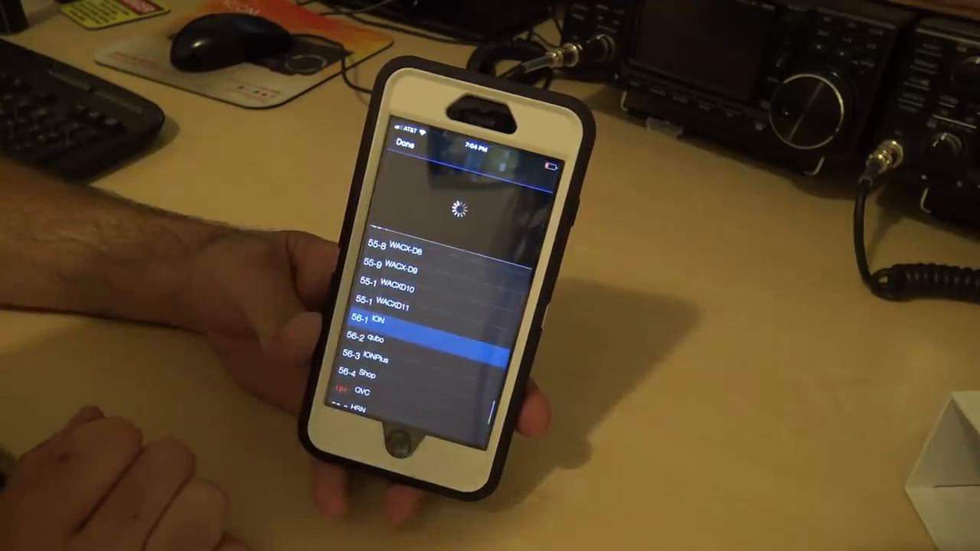